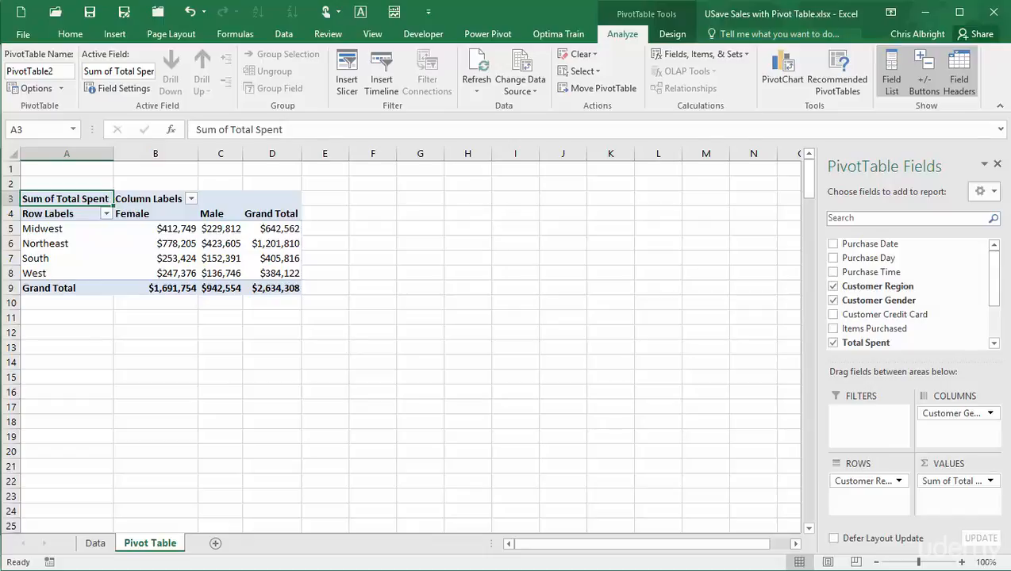
Step: Change the first Total Spent amount (H2) on Data to 1,000,127.46, then return to the pivot sheet
{"action": "left_click", "coordinate": [273, 288]}
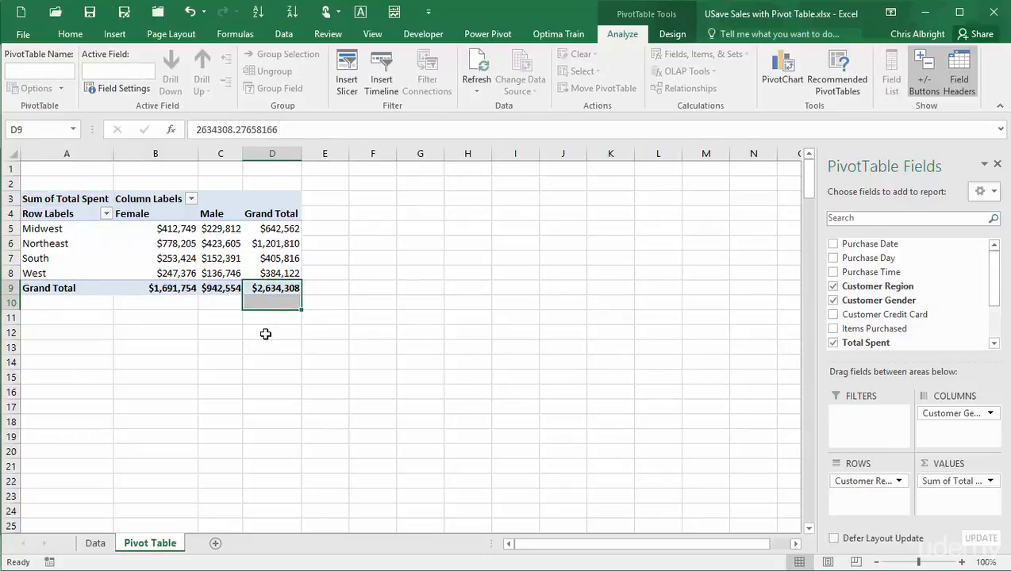
{"action": "mouse_move", "coordinate": [128, 559]}
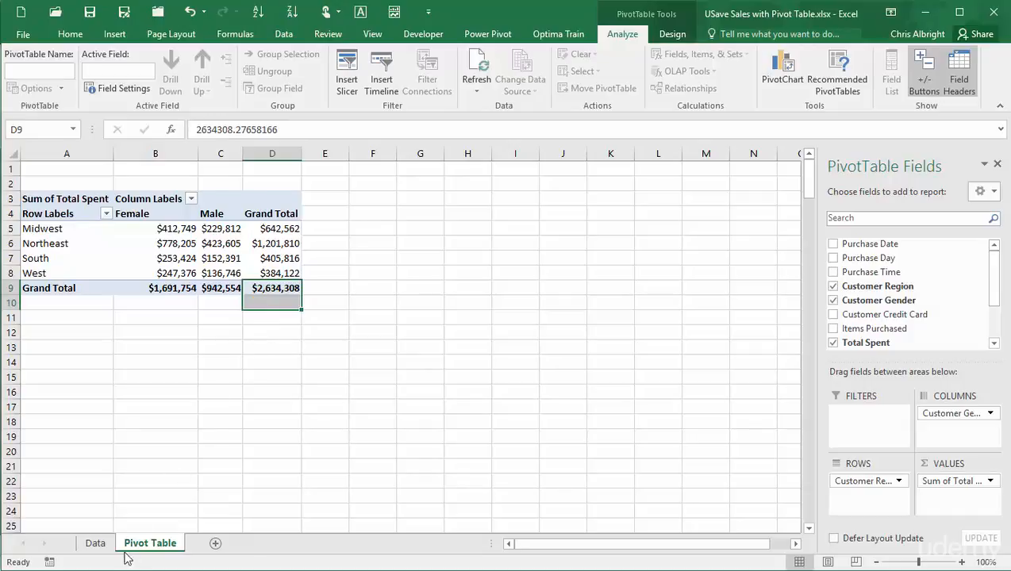
{"action": "left_click", "coordinate": [95, 542]}
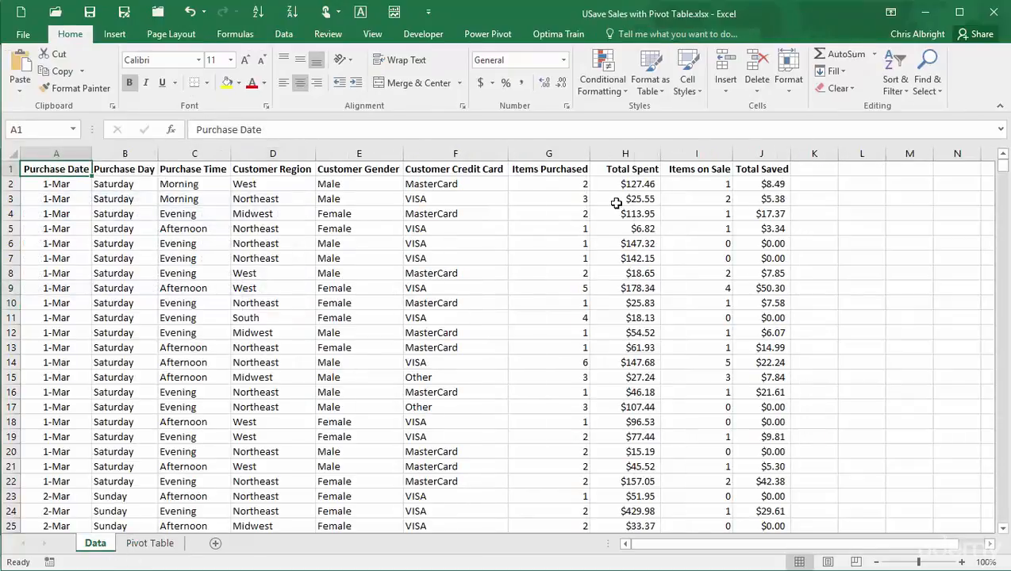
{"action": "left_click", "coordinate": [625, 184]}
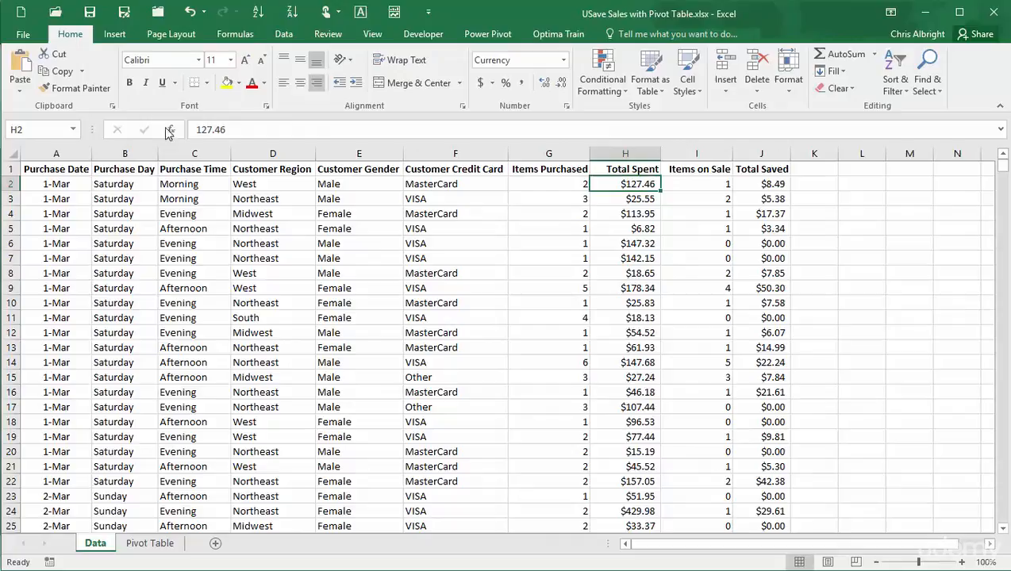
{"action": "double_click", "coordinate": [625, 184]}
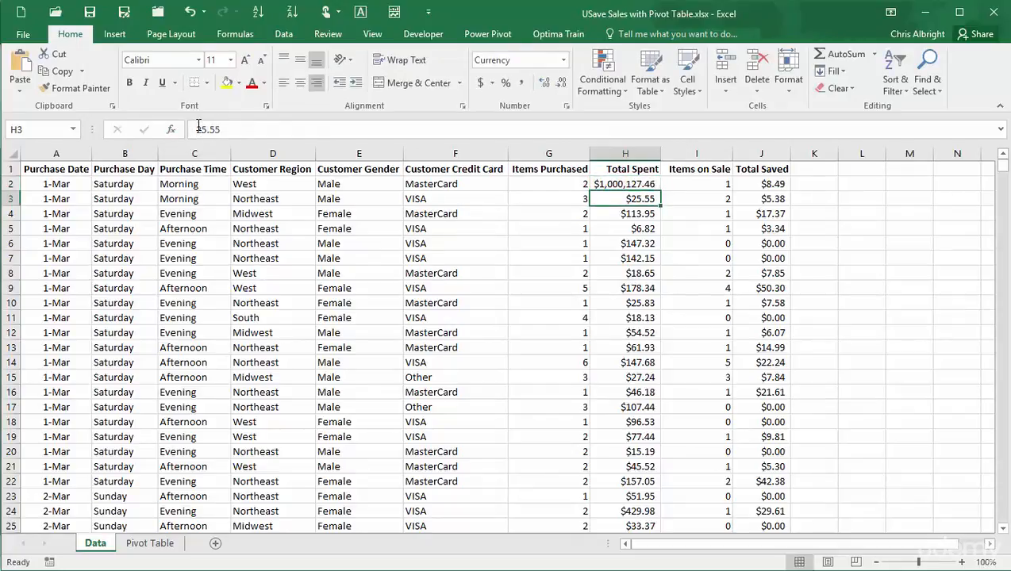
{"action": "left_click", "coordinate": [149, 543]}
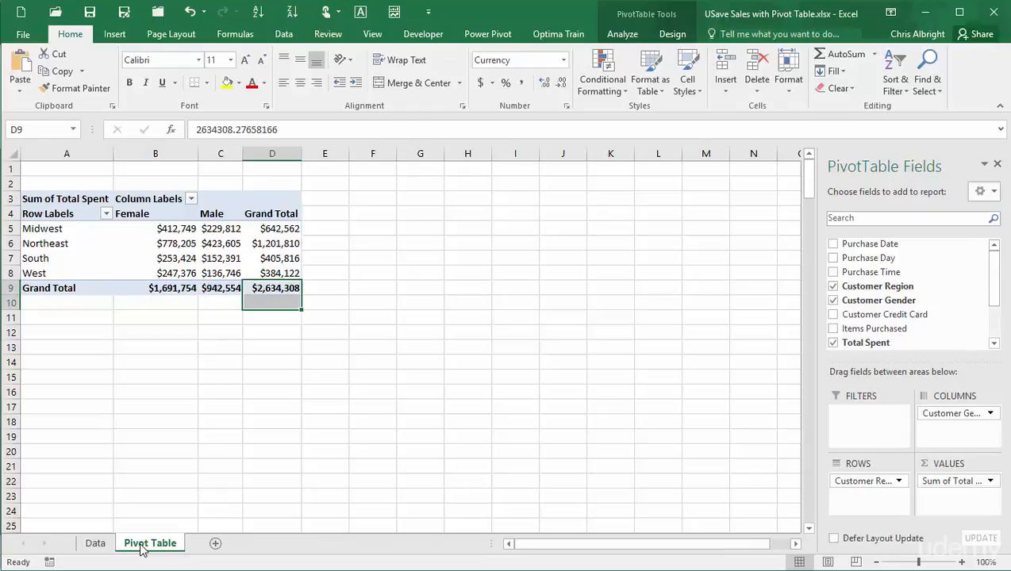
{"action": "mouse_move", "coordinate": [411, 304]}
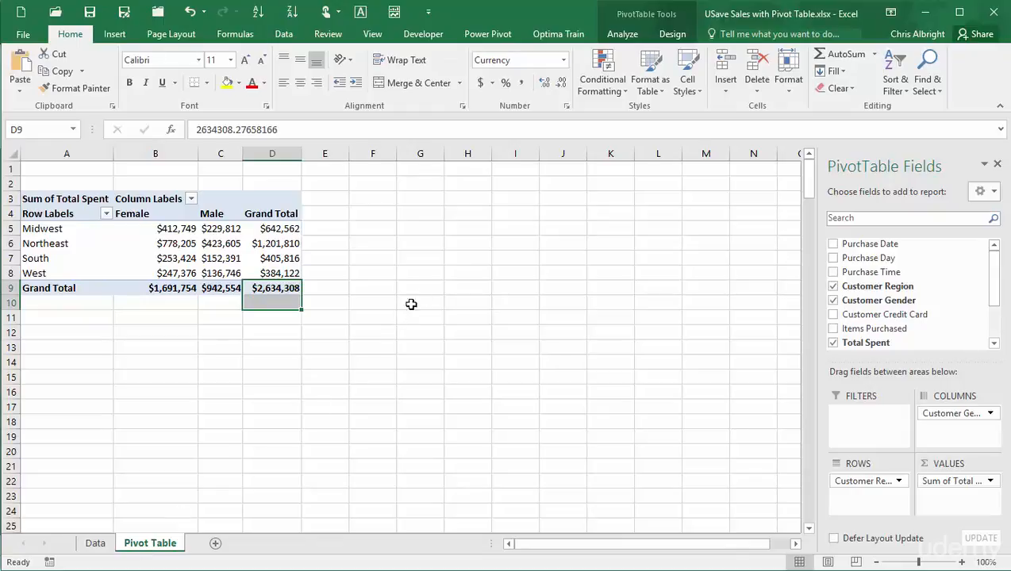
Step: Refresh the pivot table so it picks up the edited Total Spent amount
{"action": "left_click", "coordinate": [622, 33]}
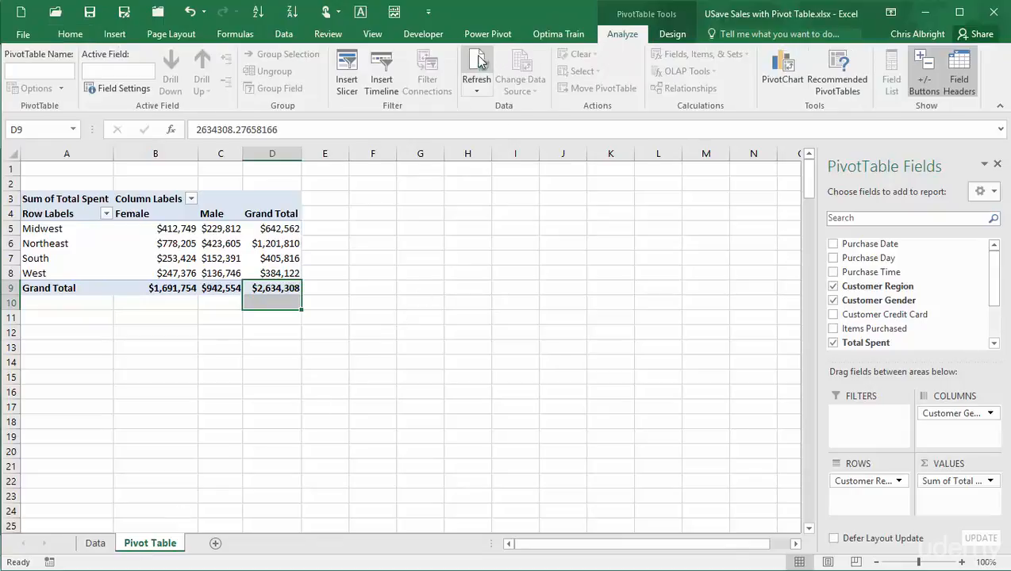
{"action": "left_click", "coordinate": [476, 64]}
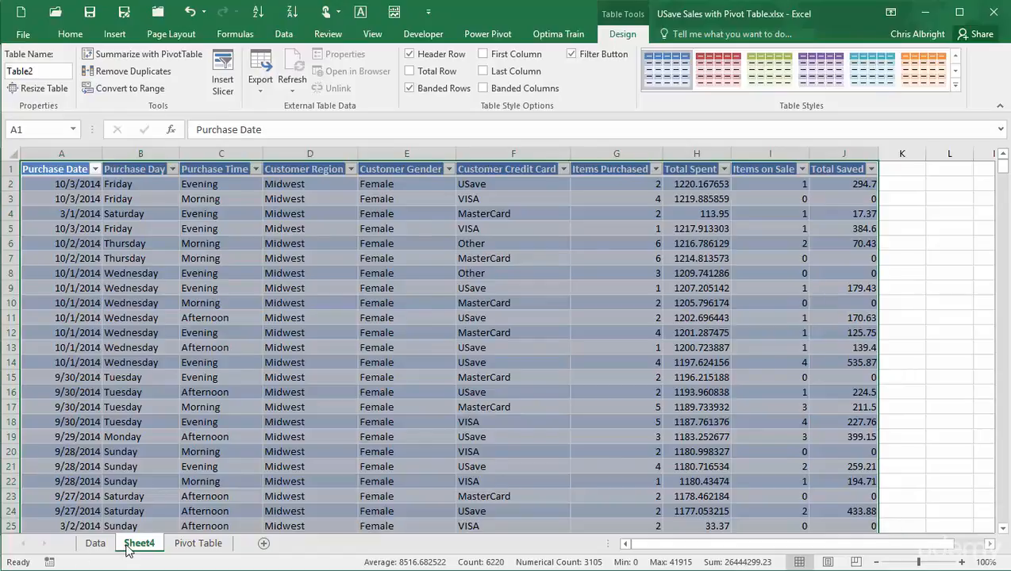
Step: Delete the Sheet4 drill-down detail sheet
{"action": "left_click", "coordinate": [140, 543]}
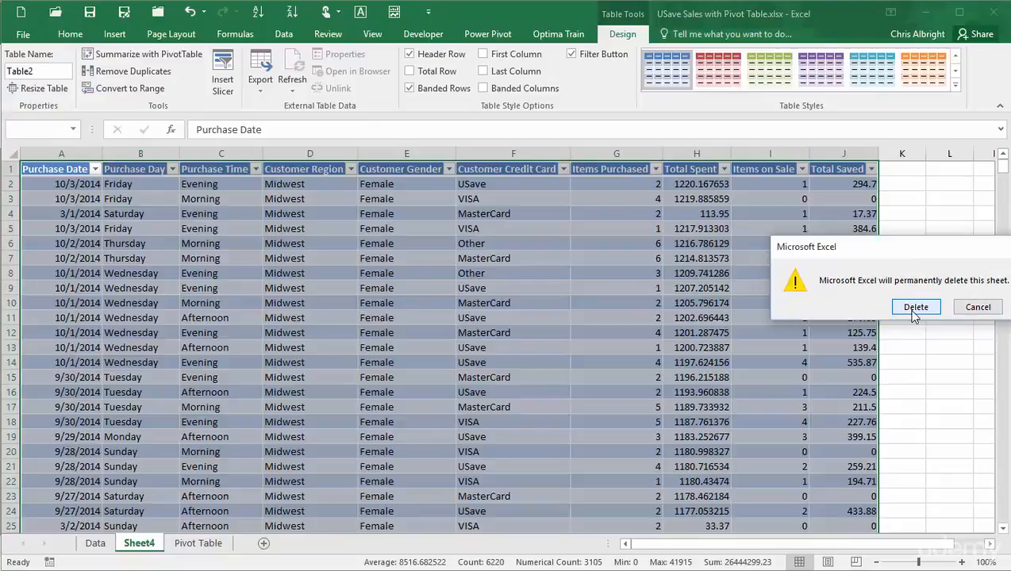
{"action": "left_click", "coordinate": [915, 308]}
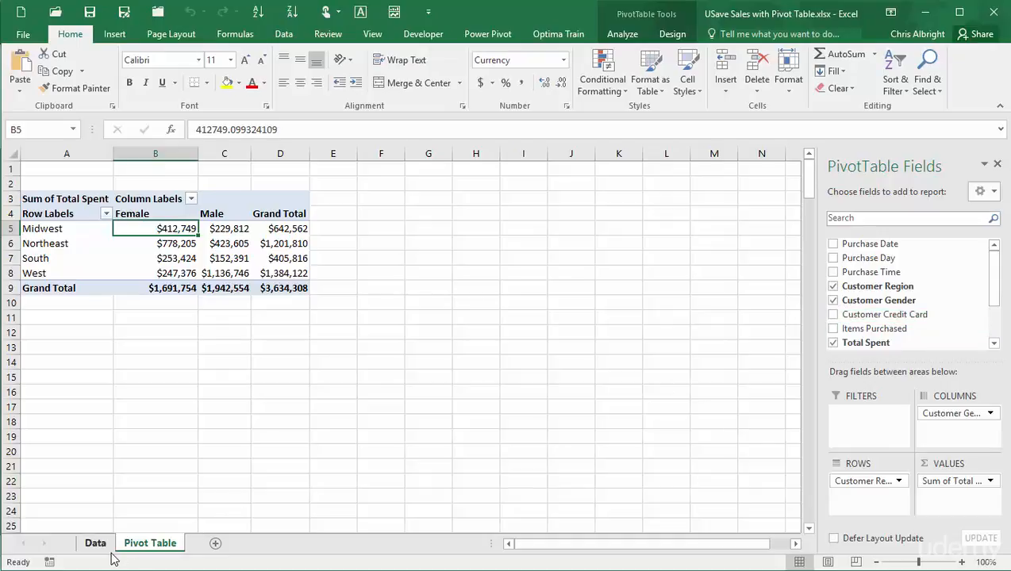
Step: Insert a second pivot table from Data!$A$1:$J$4001 on a new worksheet
{"action": "left_click", "coordinate": [95, 543]}
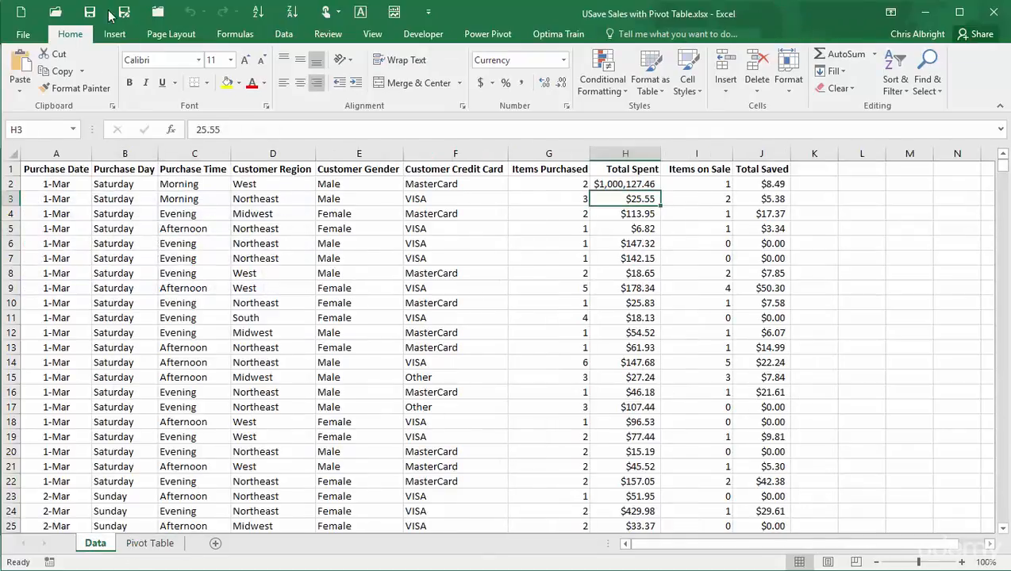
{"action": "left_click", "coordinate": [114, 33]}
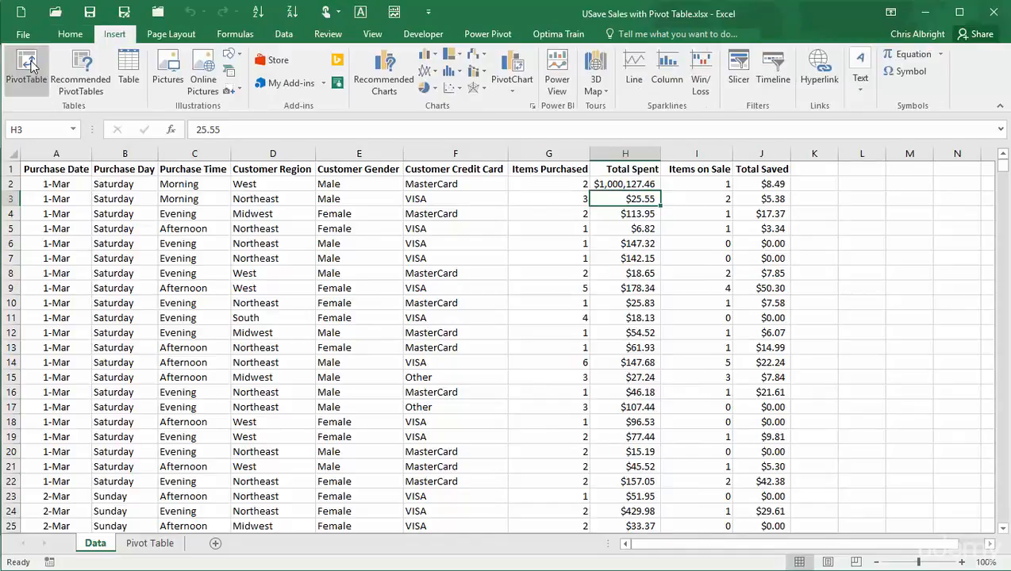
{"action": "left_click", "coordinate": [27, 68]}
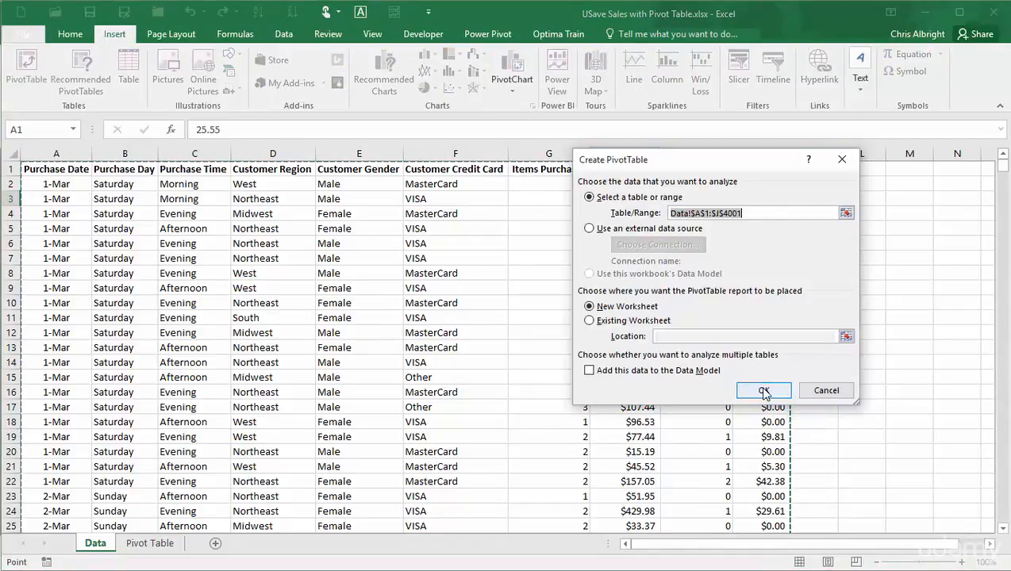
{"action": "left_click", "coordinate": [764, 391]}
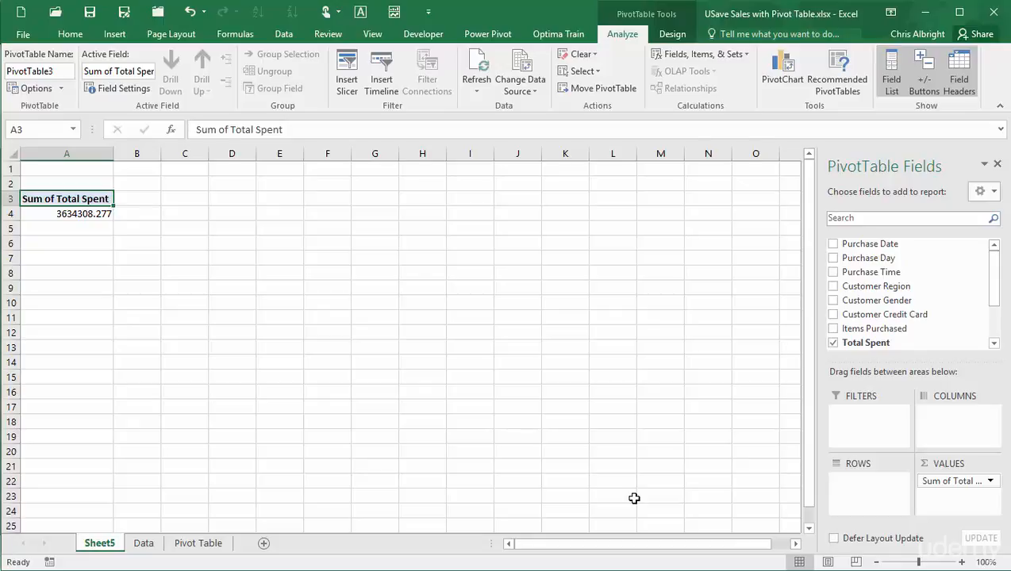
{"action": "mouse_move", "coordinate": [444, 495]}
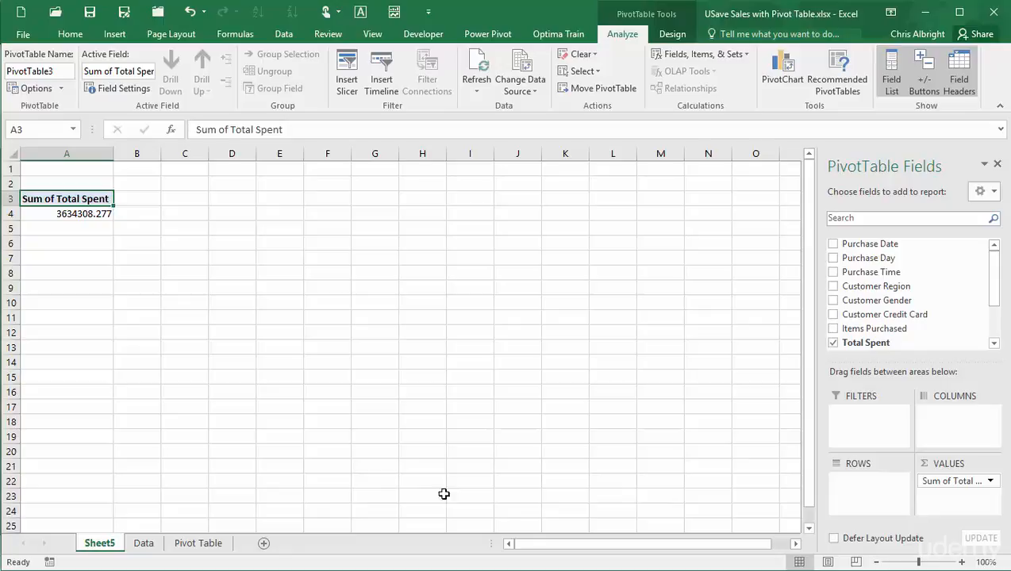
{"action": "left_click", "coordinate": [144, 542]}
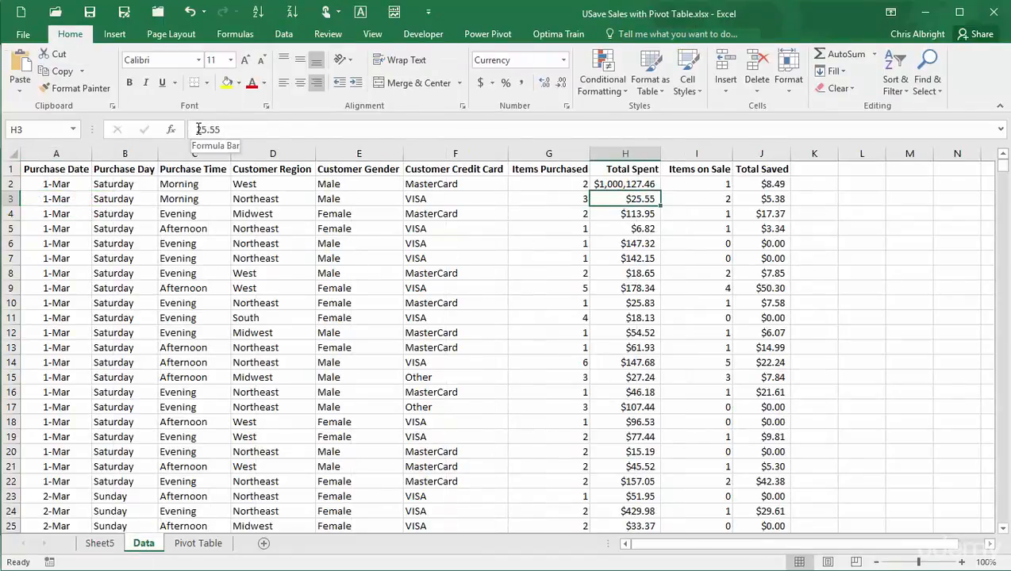
Step: Enter 2000025.55 as the Total Spent in H3 and go to the Pivot Table sheet
{"action": "type", "text": "225.55"}
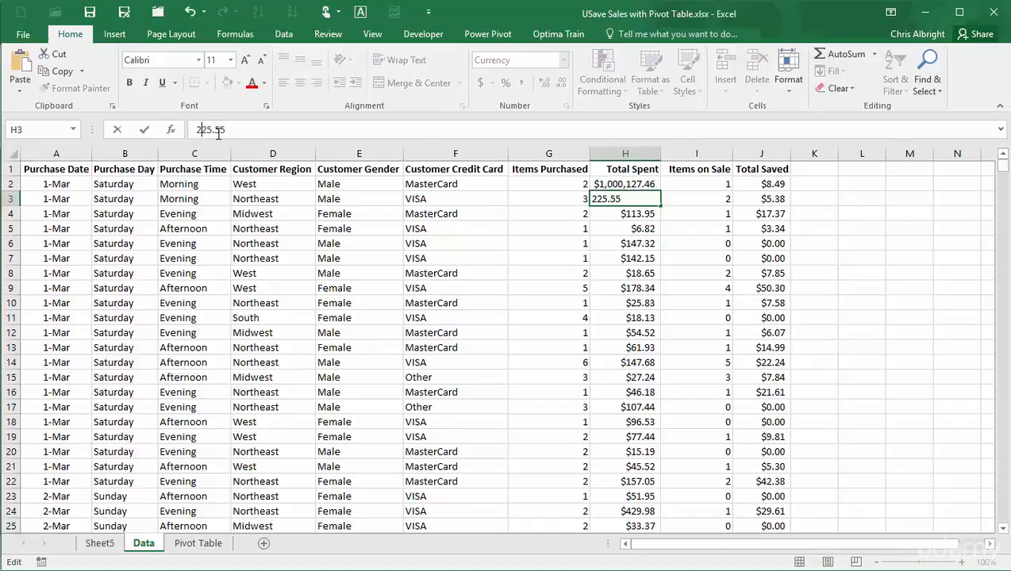
{"action": "type", "text": "2000025.55"}
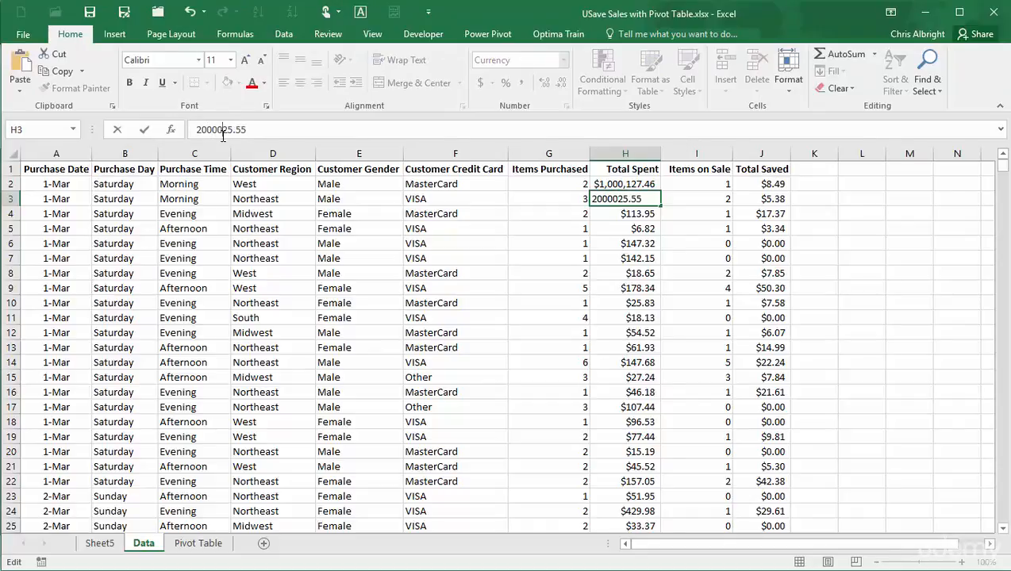
{"action": "key", "text": "enter"}
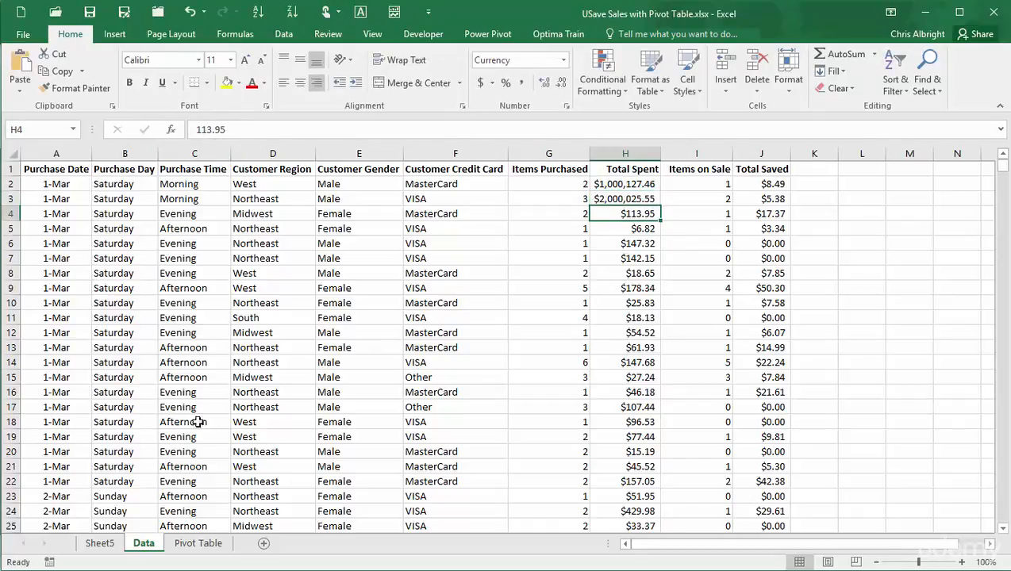
{"action": "left_click", "coordinate": [198, 543]}
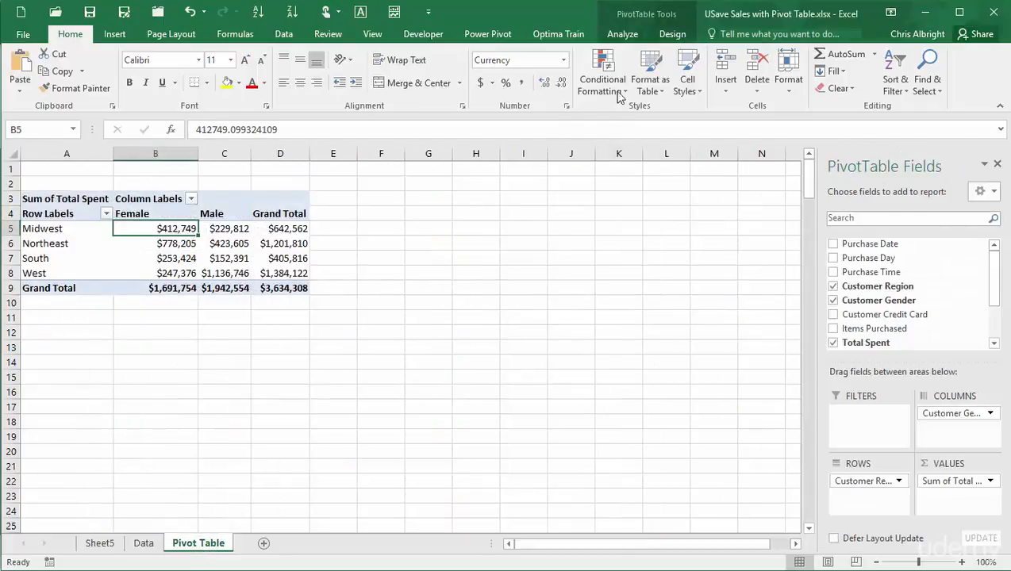
Step: Refresh the pivot tables and confirm both show the $5,634,308 grand total
{"action": "left_click", "coordinate": [623, 34]}
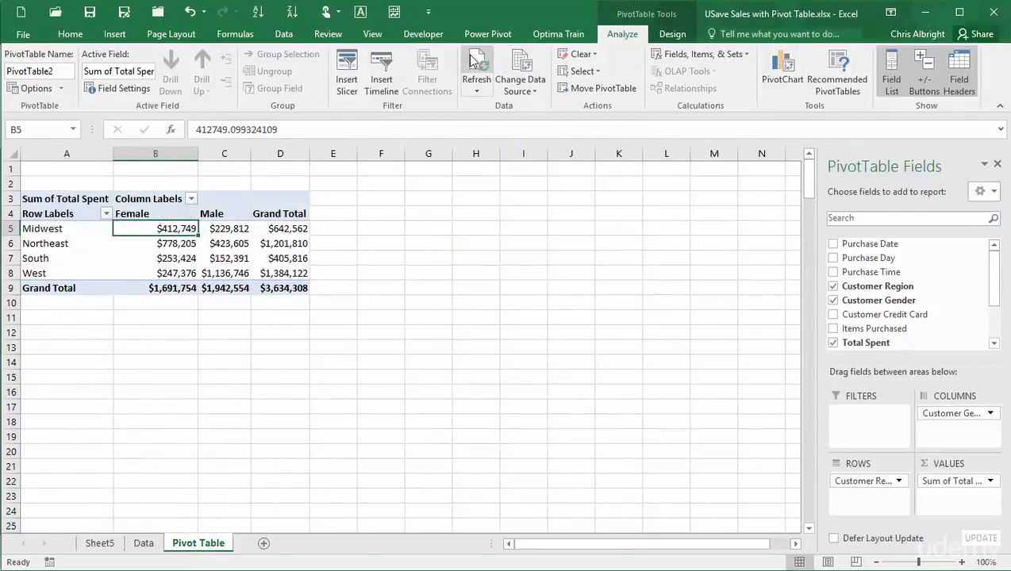
{"action": "left_click", "coordinate": [476, 71]}
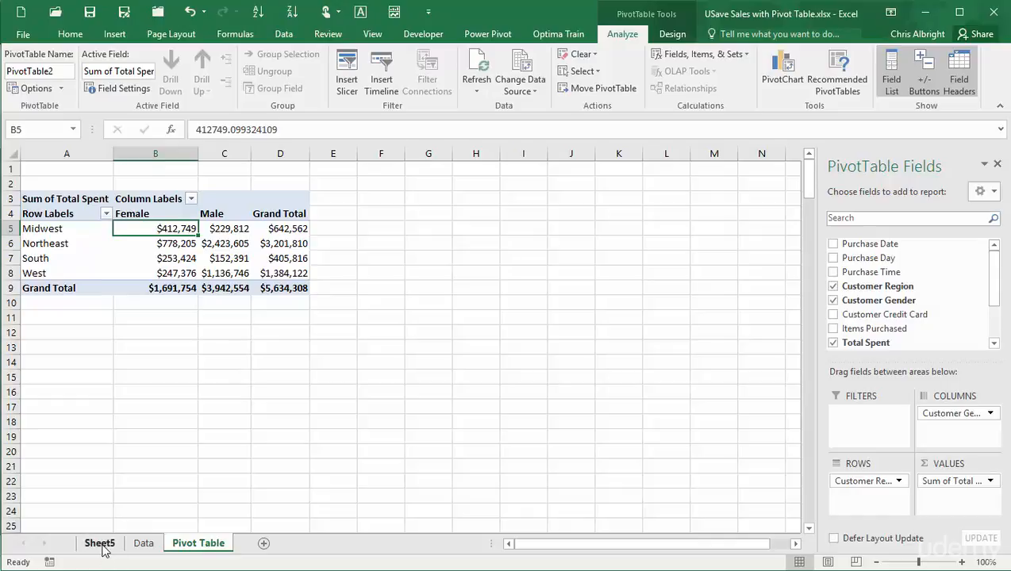
{"action": "left_click", "coordinate": [99, 543]}
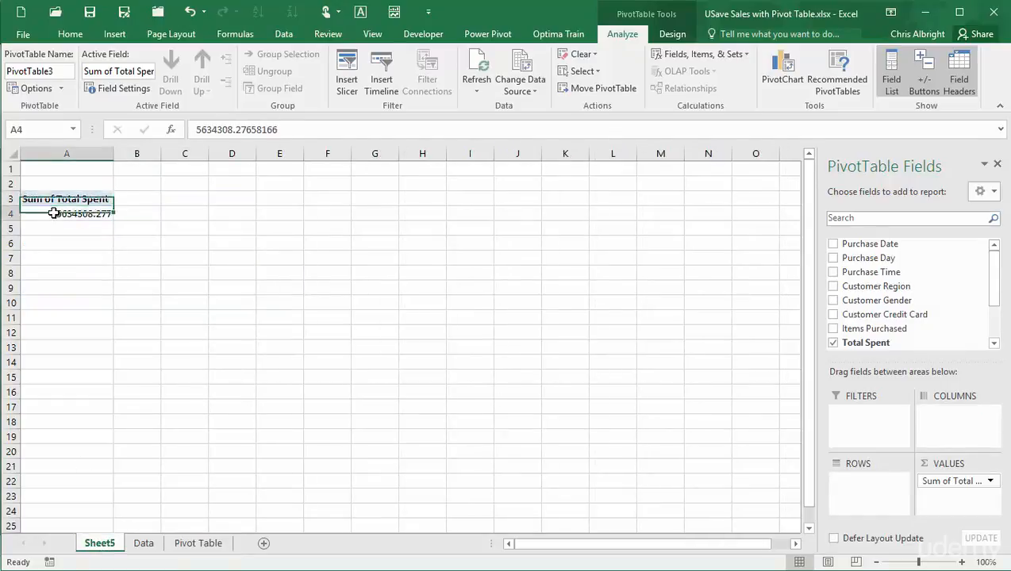
{"action": "left_click", "coordinate": [197, 543]}
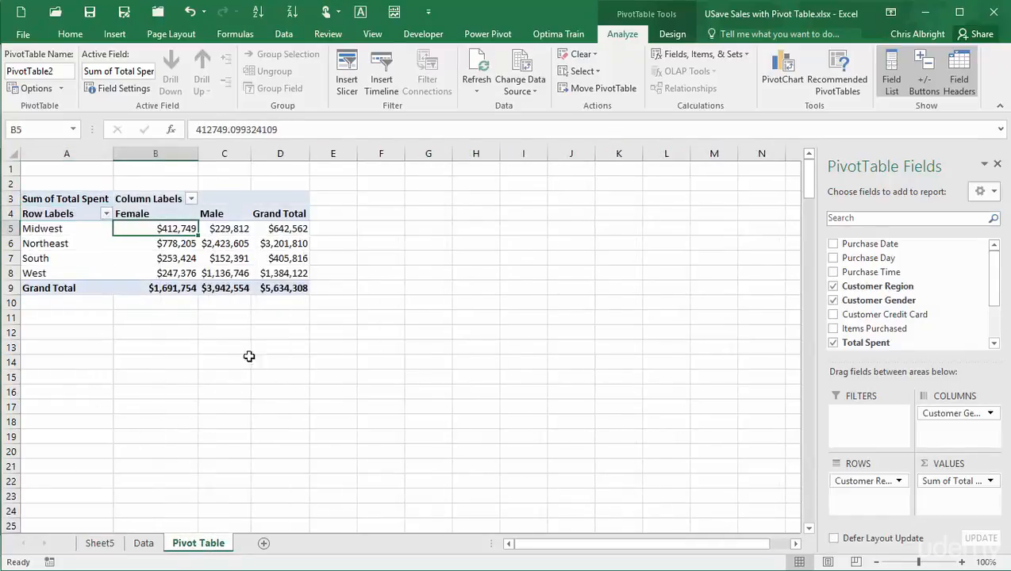
{"action": "left_click", "coordinate": [280, 288]}
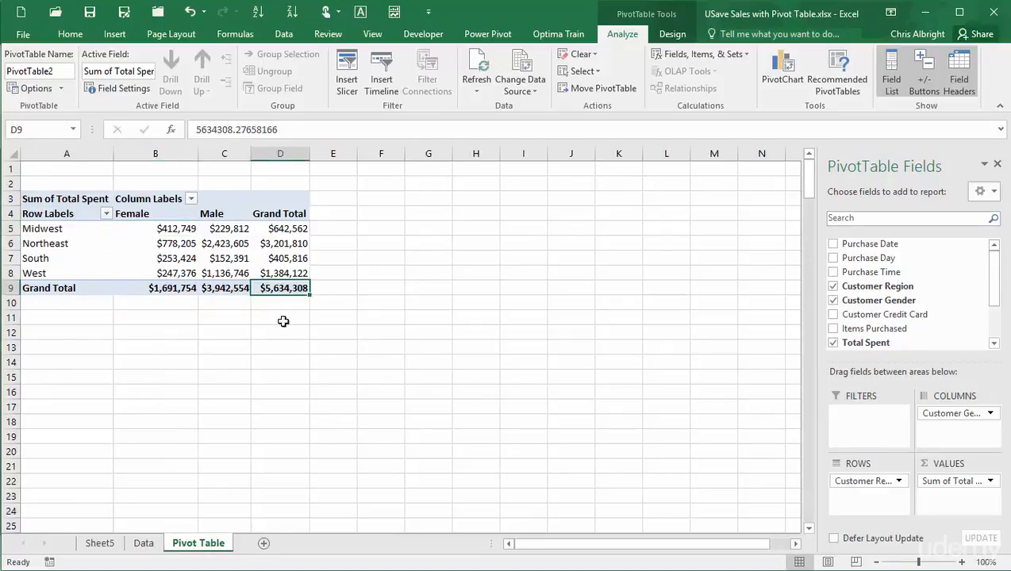
{"action": "mouse_move", "coordinate": [273, 349]}
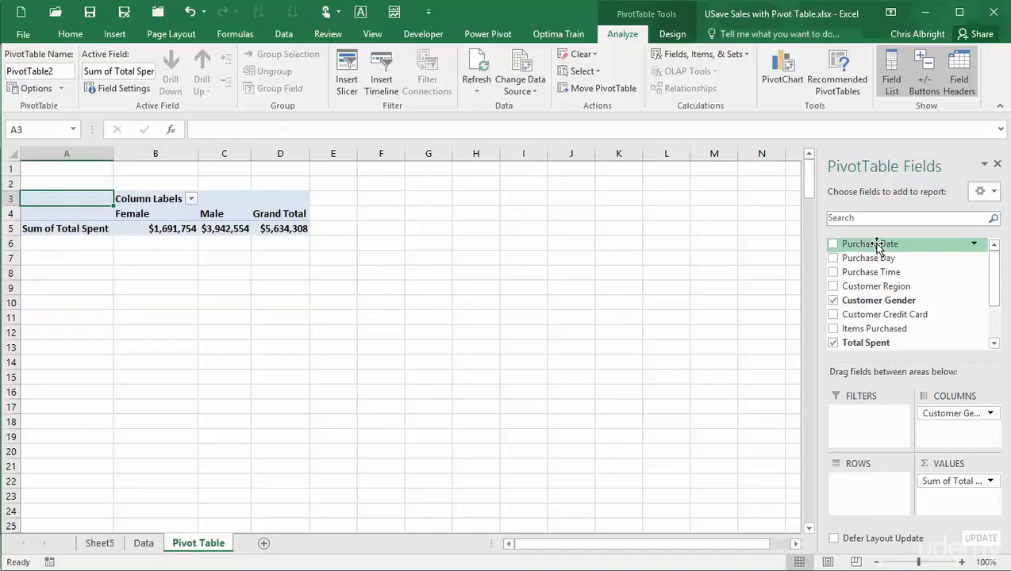
Step: Add Purchase Date to the pivot rows grouped by quarters and days, then view Sheet5
{"action": "left_click", "coordinate": [833, 244]}
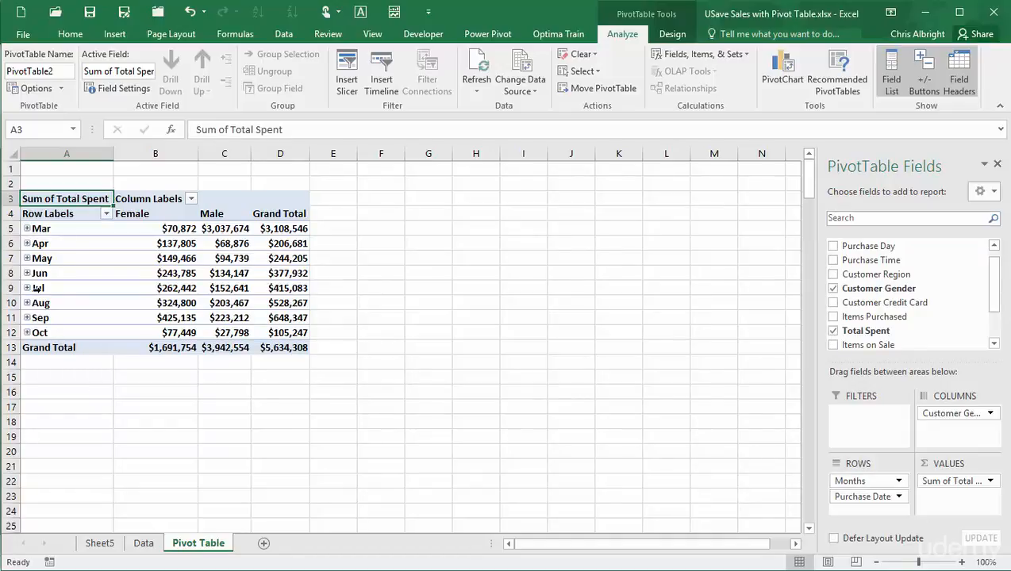
{"action": "right_click", "coordinate": [39, 287]}
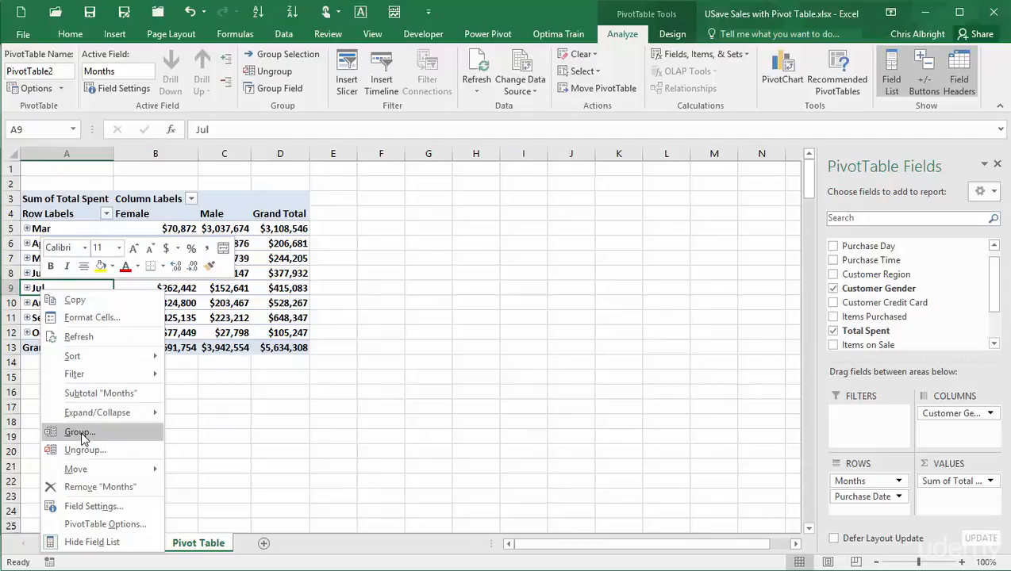
{"action": "left_click", "coordinate": [78, 432]}
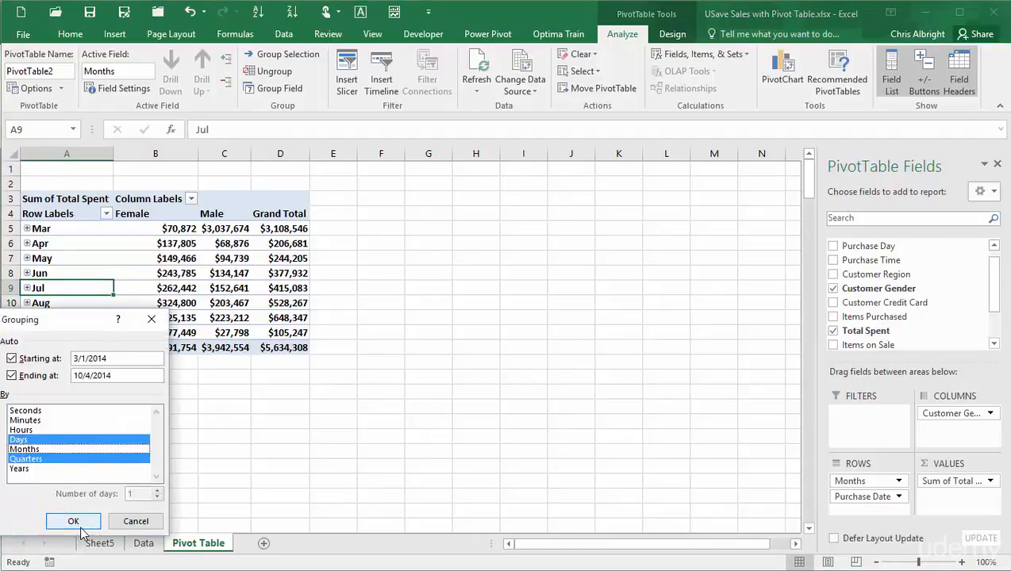
{"action": "left_click", "coordinate": [73, 521]}
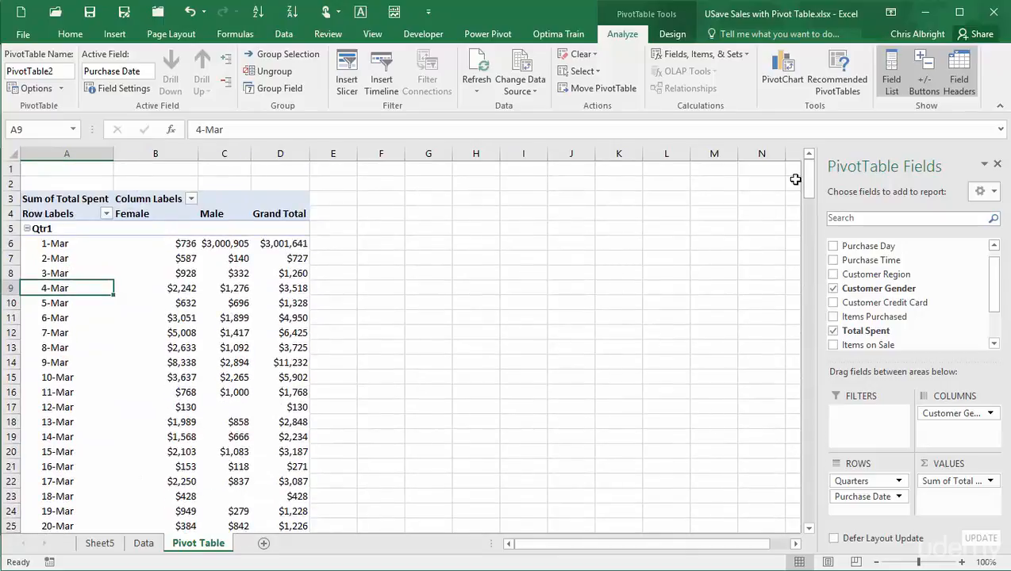
{"action": "mouse_move", "coordinate": [461, 337]}
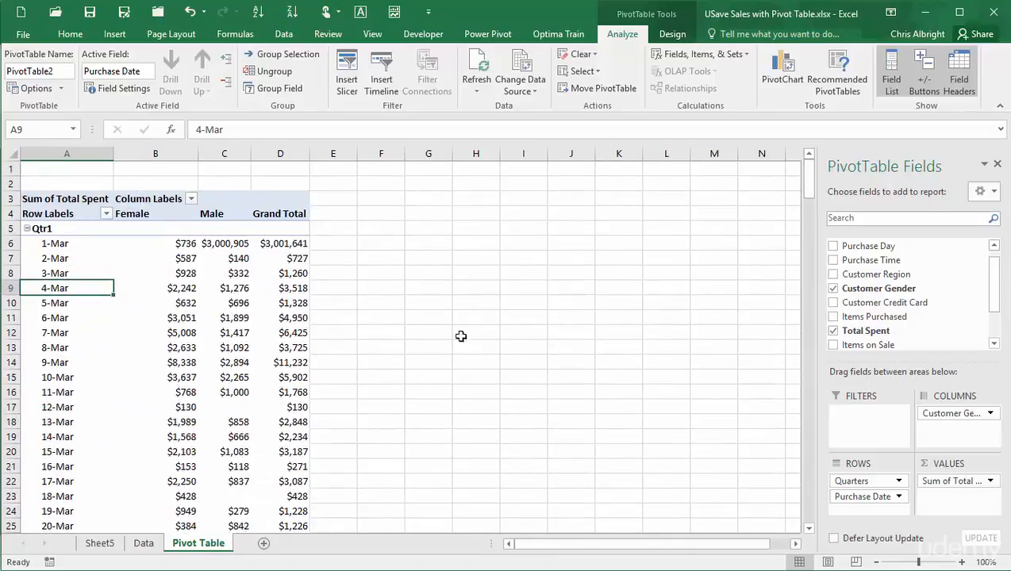
{"action": "left_click", "coordinate": [99, 544]}
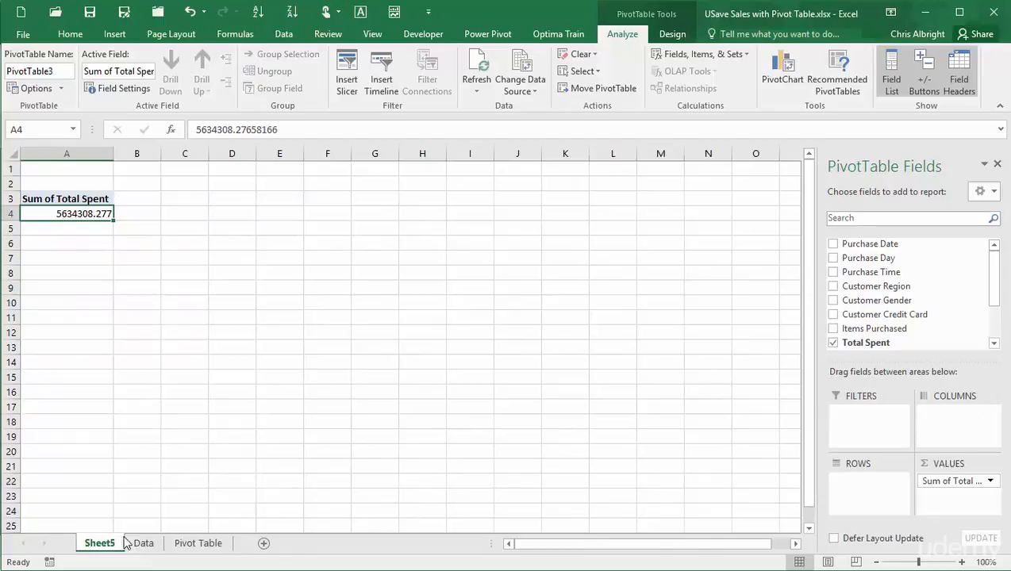